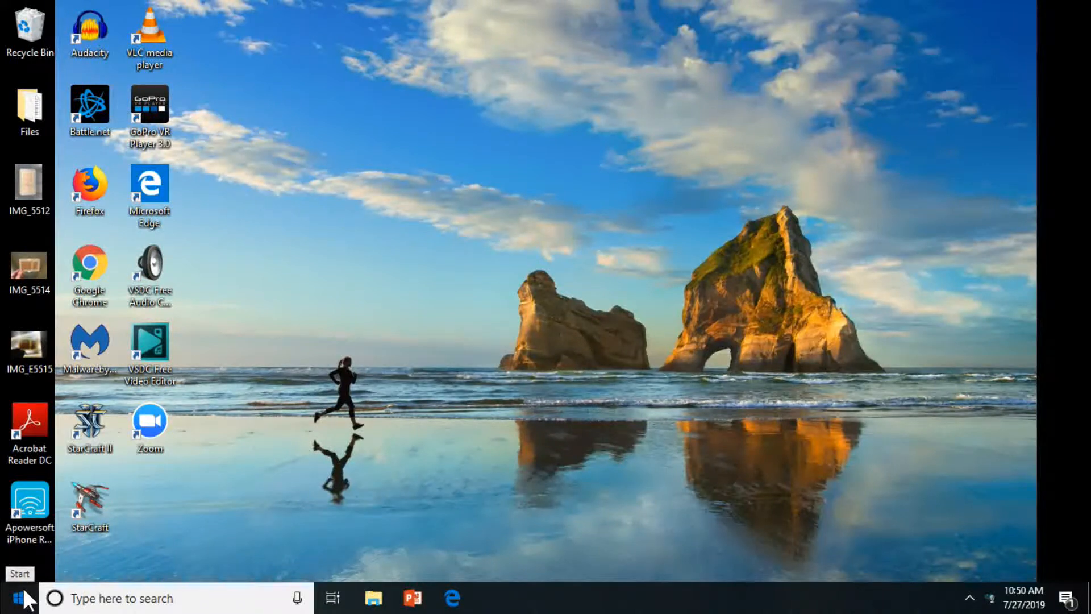
# Search 'about your PC' and open the About page showing Windows version 1809.
pyautogui.write('about your PC')
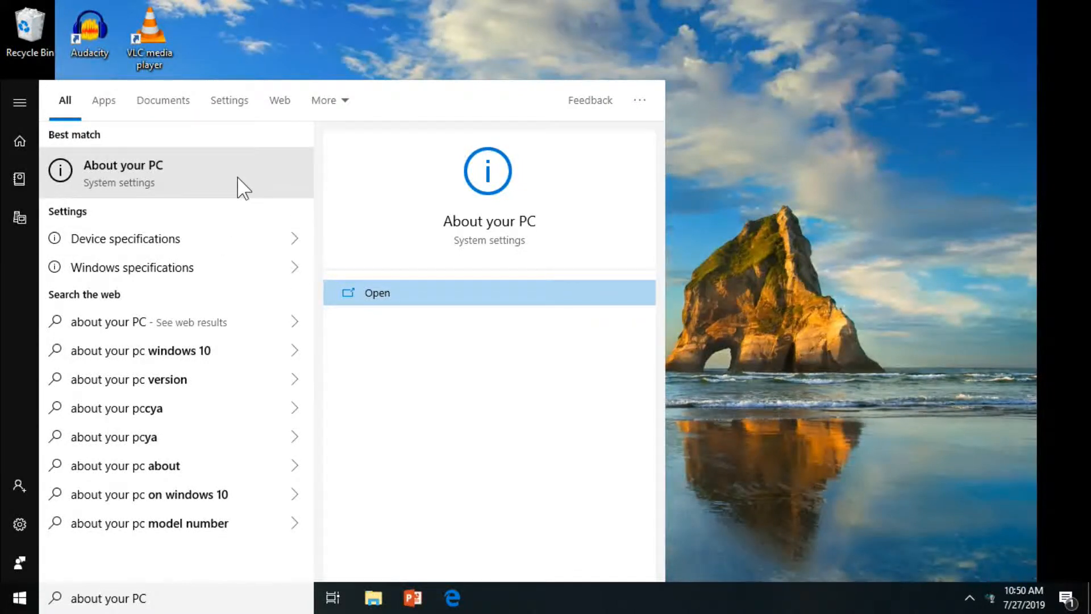
pyautogui.click(240, 178)
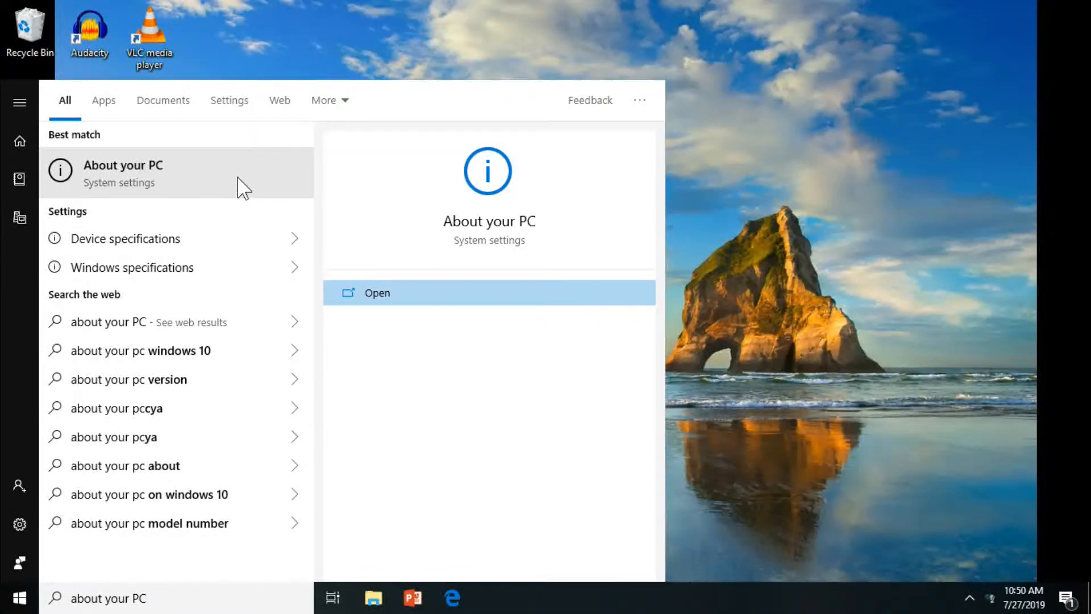
pyautogui.click(376, 292)
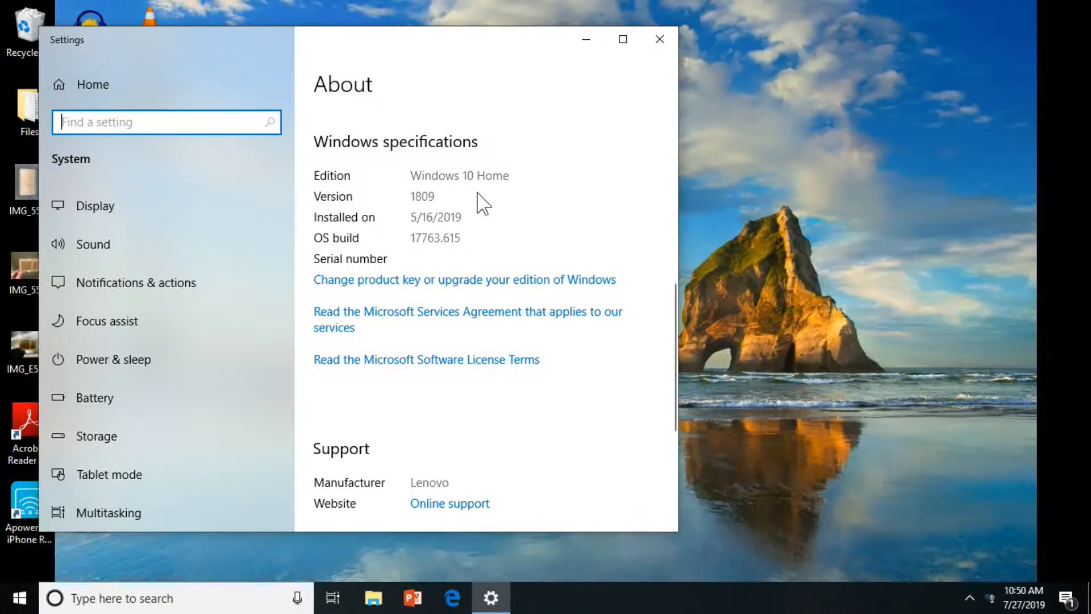
pyautogui.moveTo(444, 204)
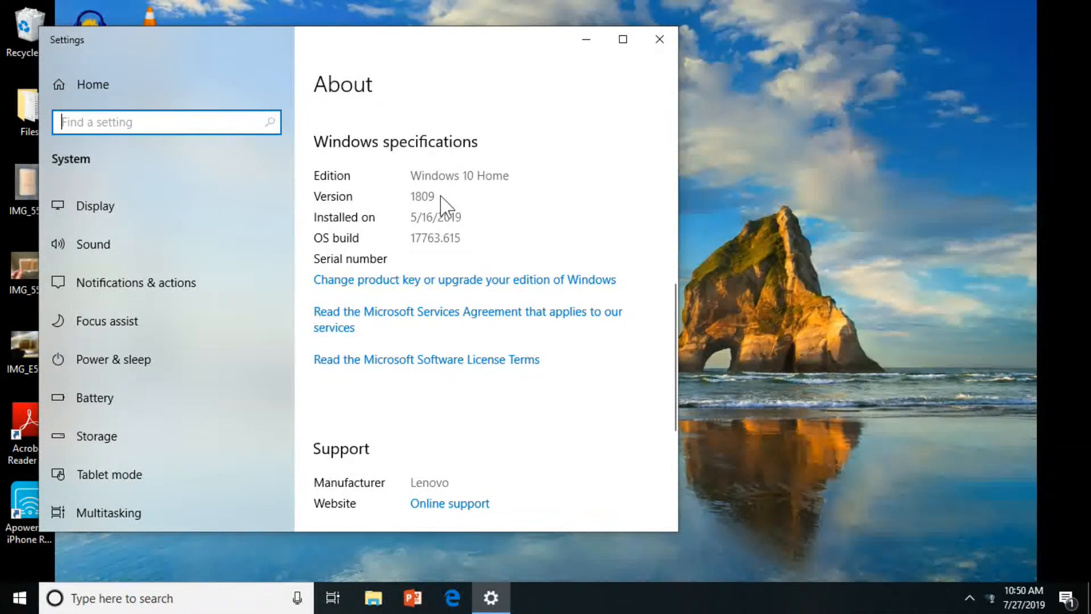
pyautogui.moveTo(657, 65)
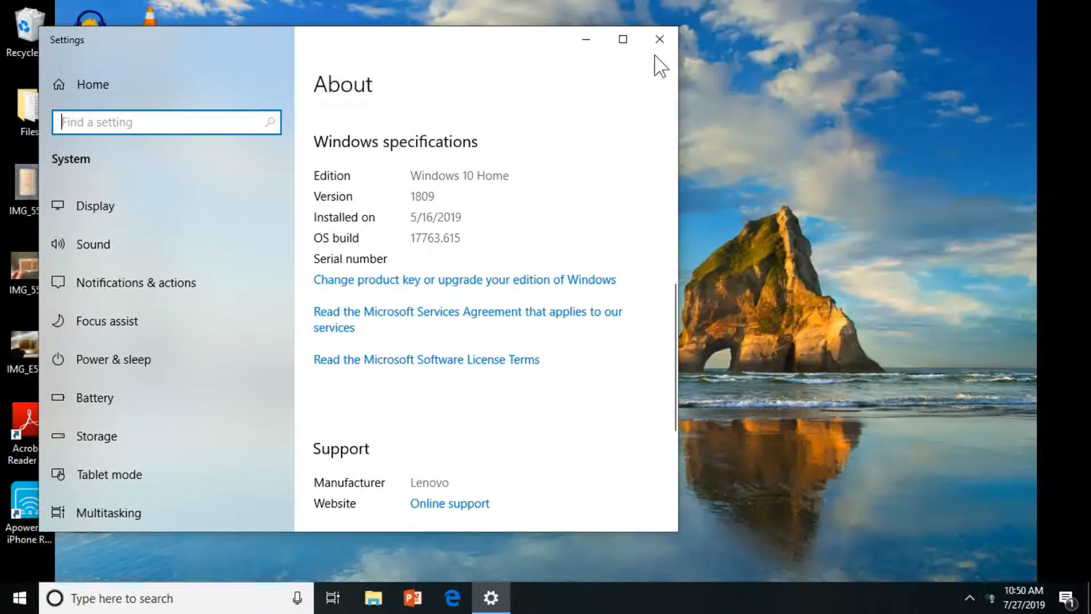
# Close About and open Windows Update settings from a Start menu 'windows' search.
pyautogui.click(659, 39)
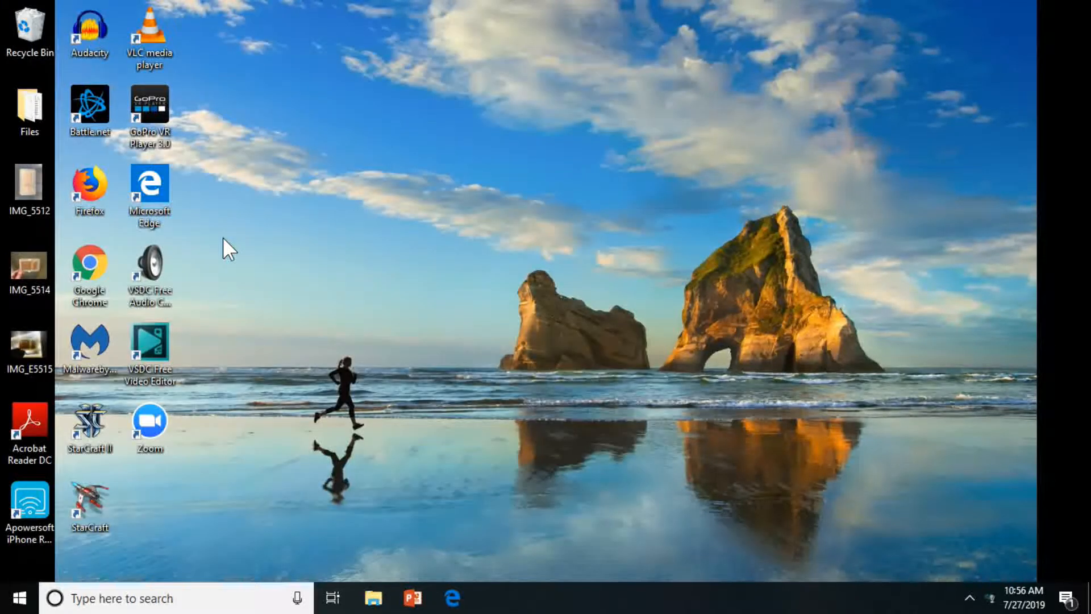
pyautogui.click(122, 598)
pyautogui.write('windows')
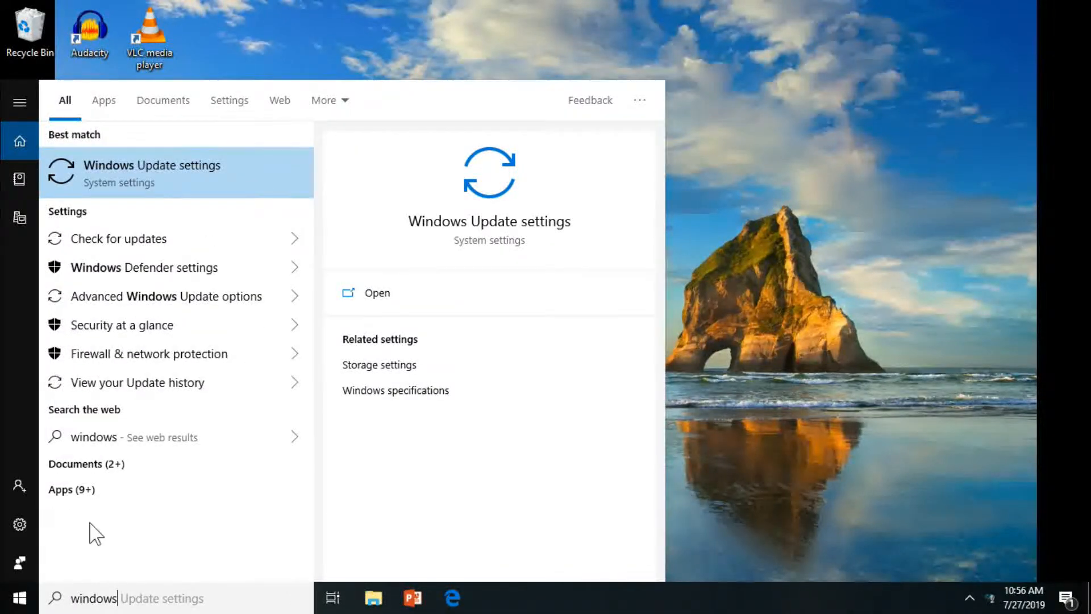
pyautogui.moveTo(298, 188)
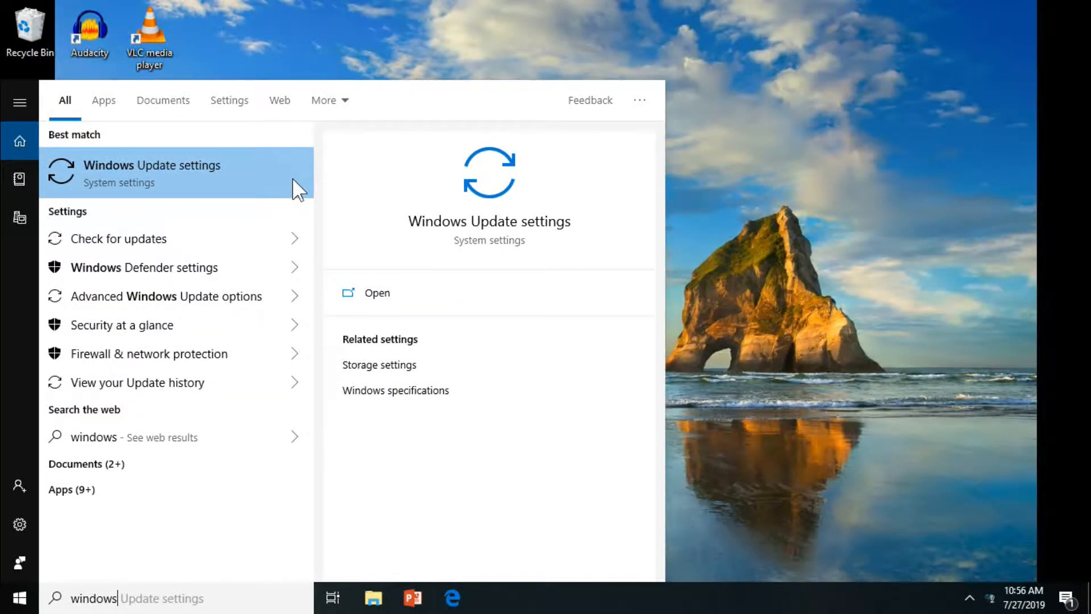
pyautogui.click(295, 188)
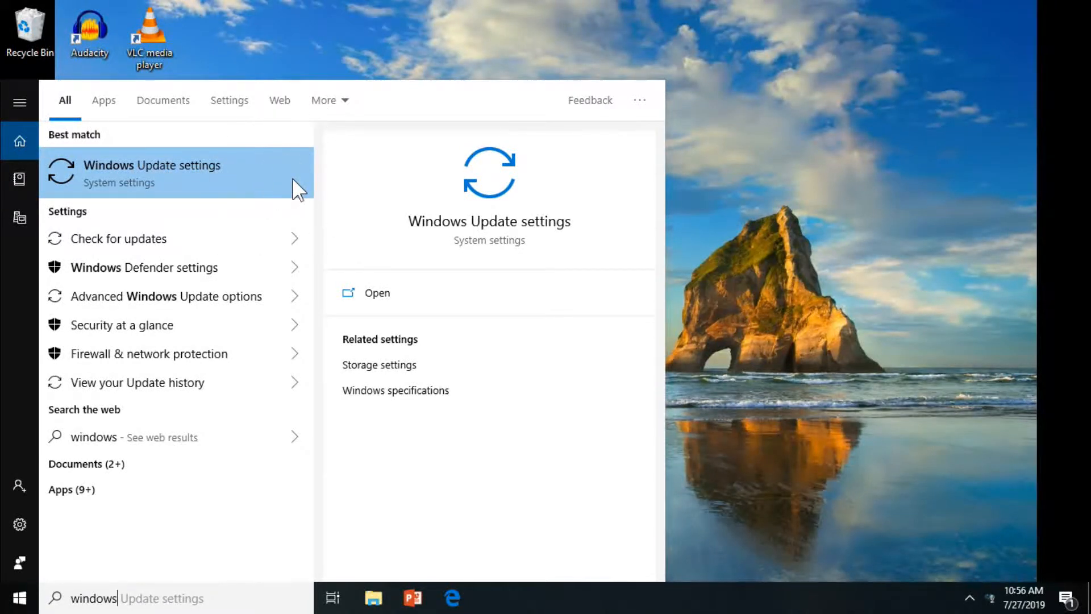
pyautogui.click(152, 173)
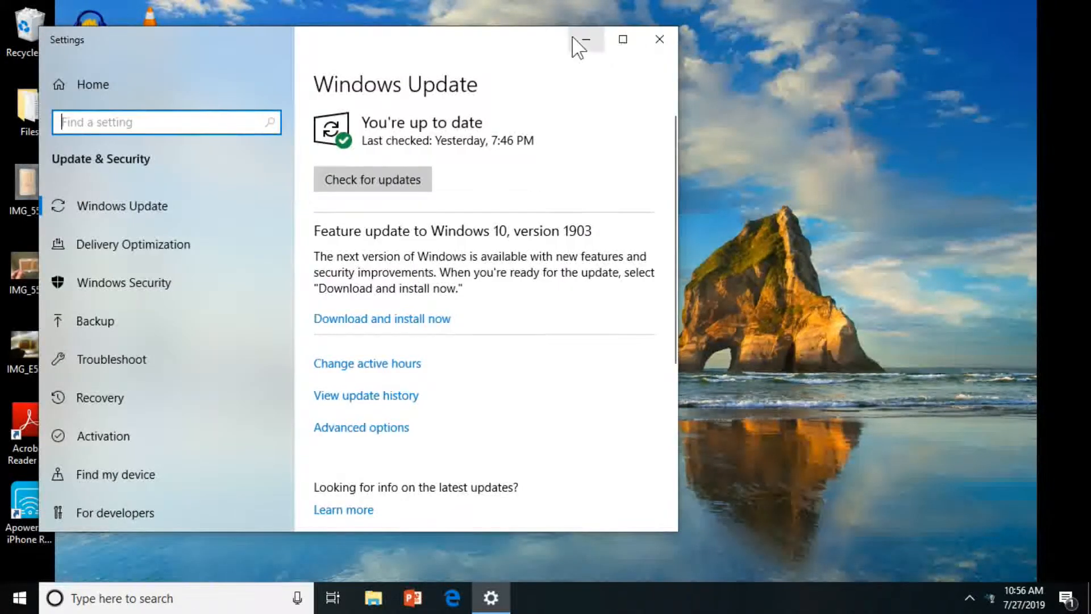
# Maximize the Windows Update settings window offering the version 1903 feature update.
pyautogui.click(621, 40)
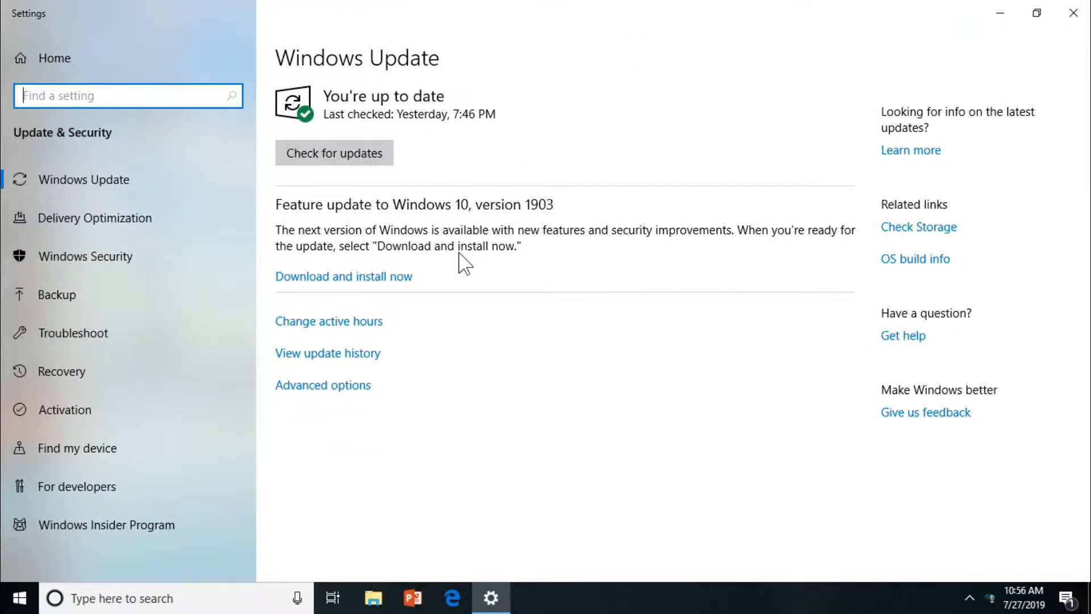
pyautogui.moveTo(425, 286)
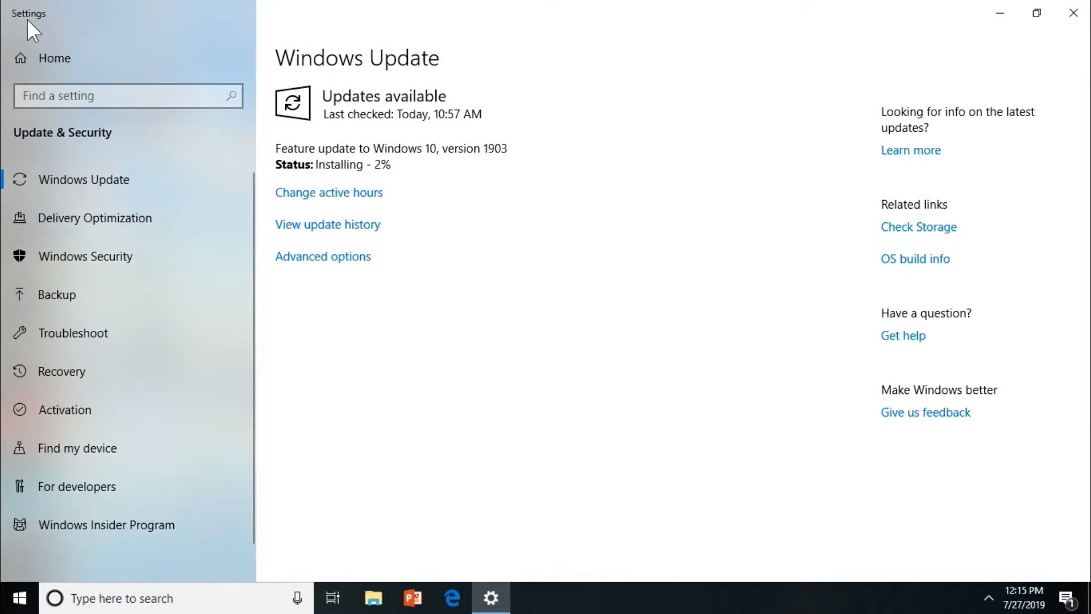
pyautogui.moveTo(839, 13)
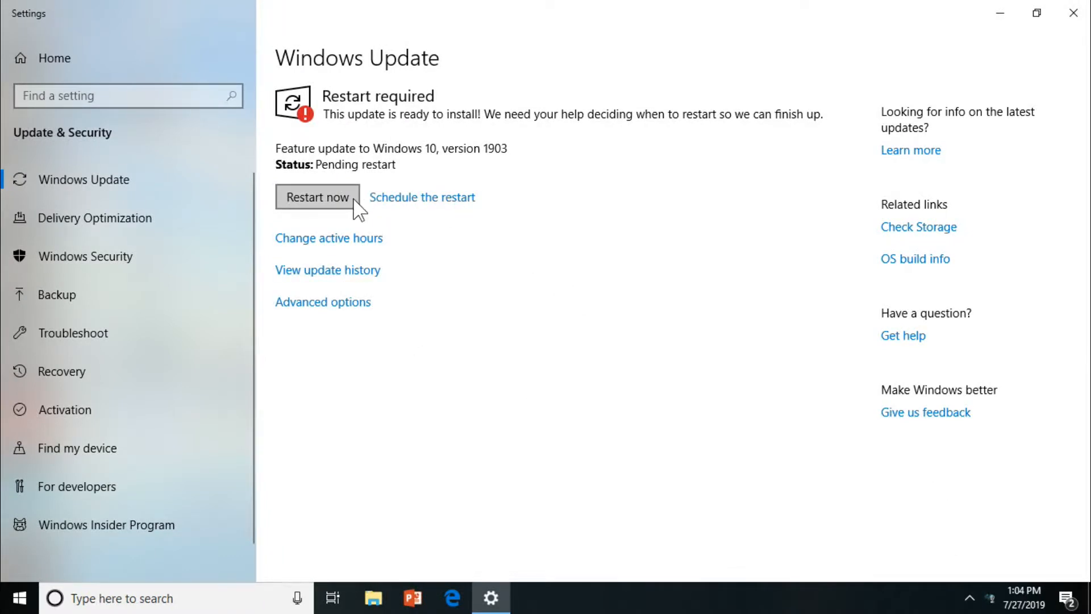
# Restart the PC from the pending 1903 update so configuring begins.
pyautogui.click(316, 198)
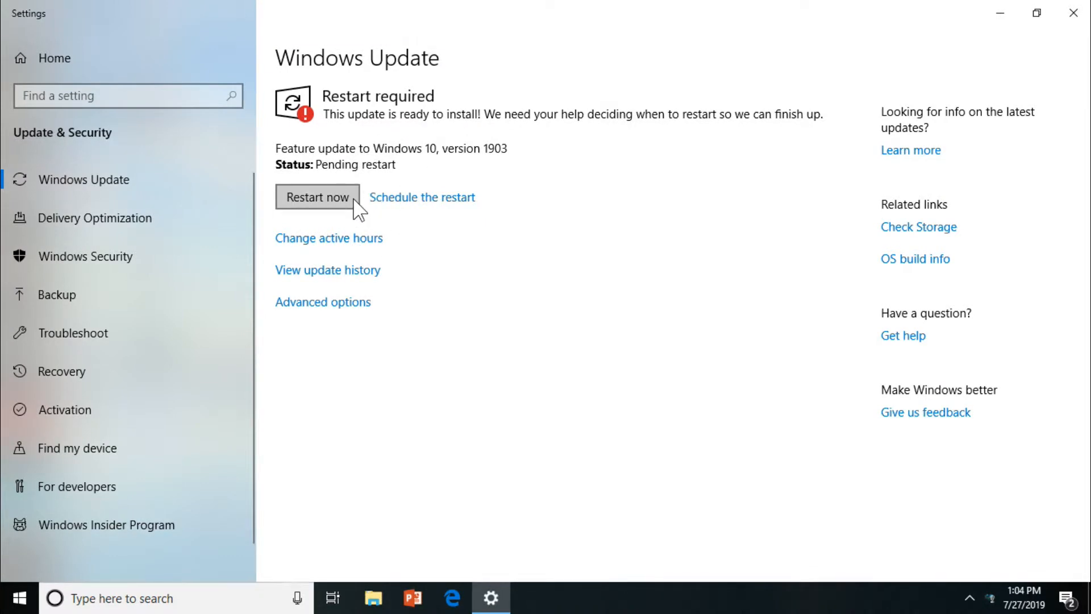
pyautogui.click(317, 197)
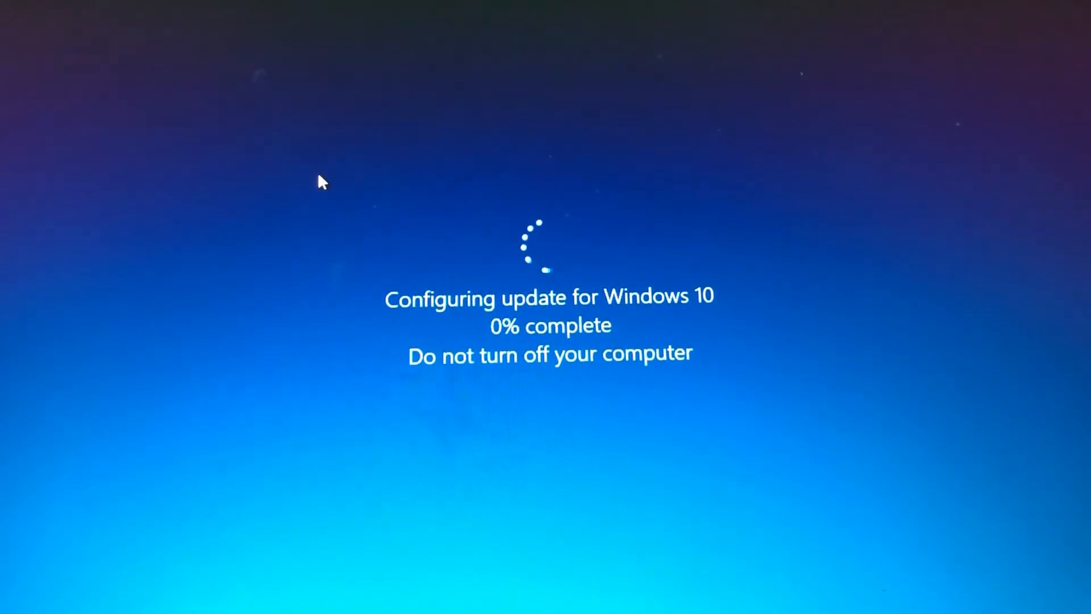